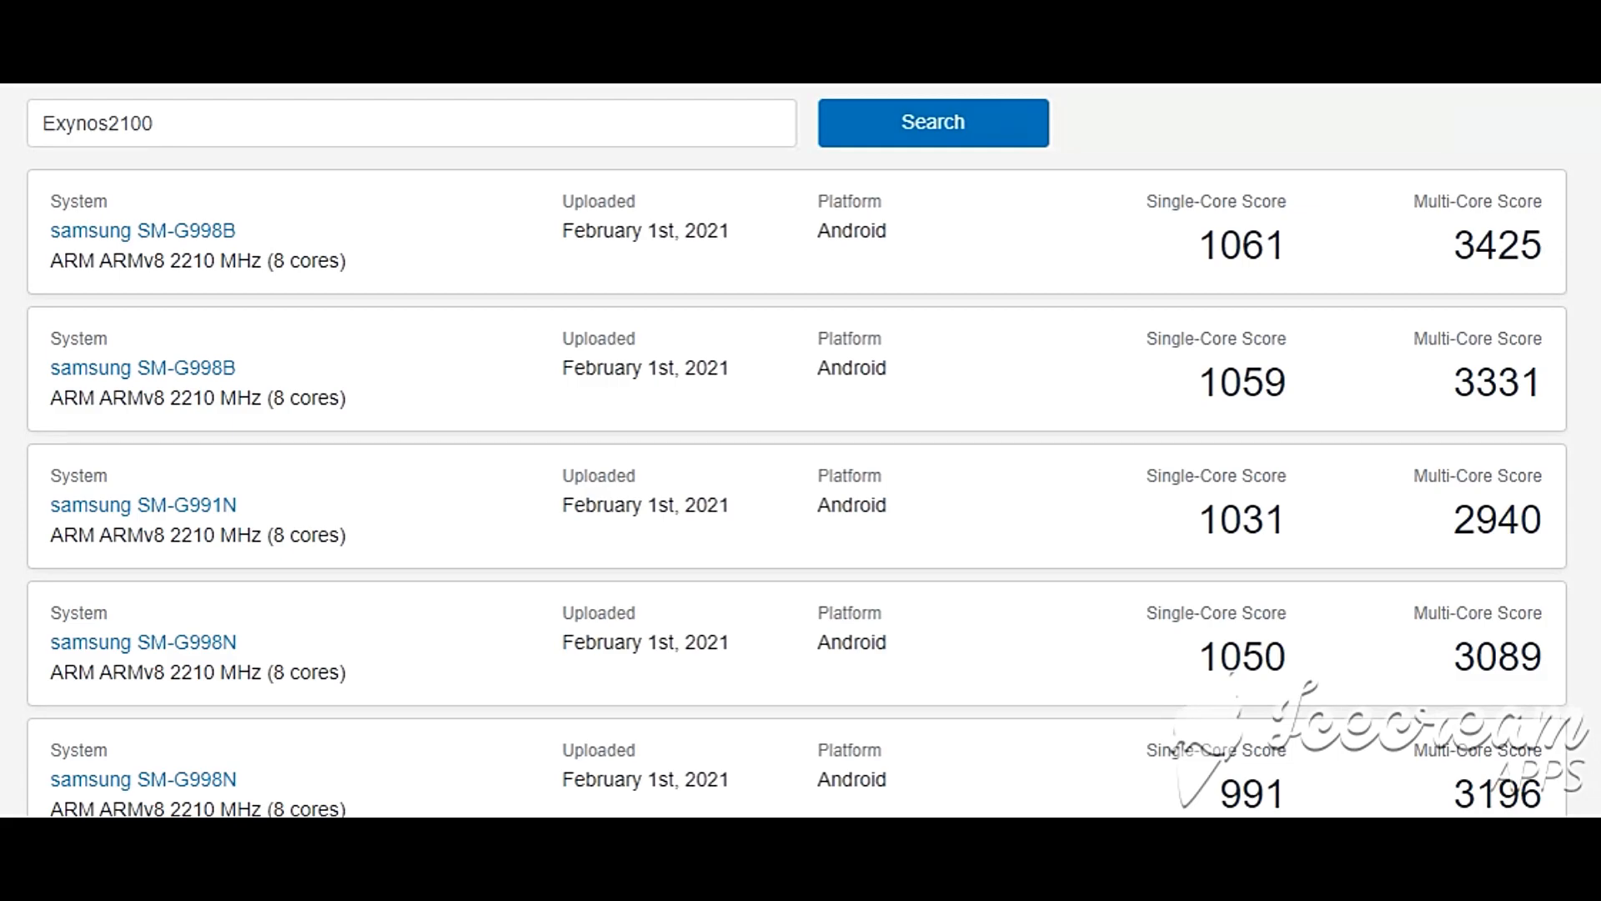
# - Search 'lahaina' and browse further Galaxy S21 results, including SM-G996U at 1063 / 3003
pyautogui.scroll(-3)
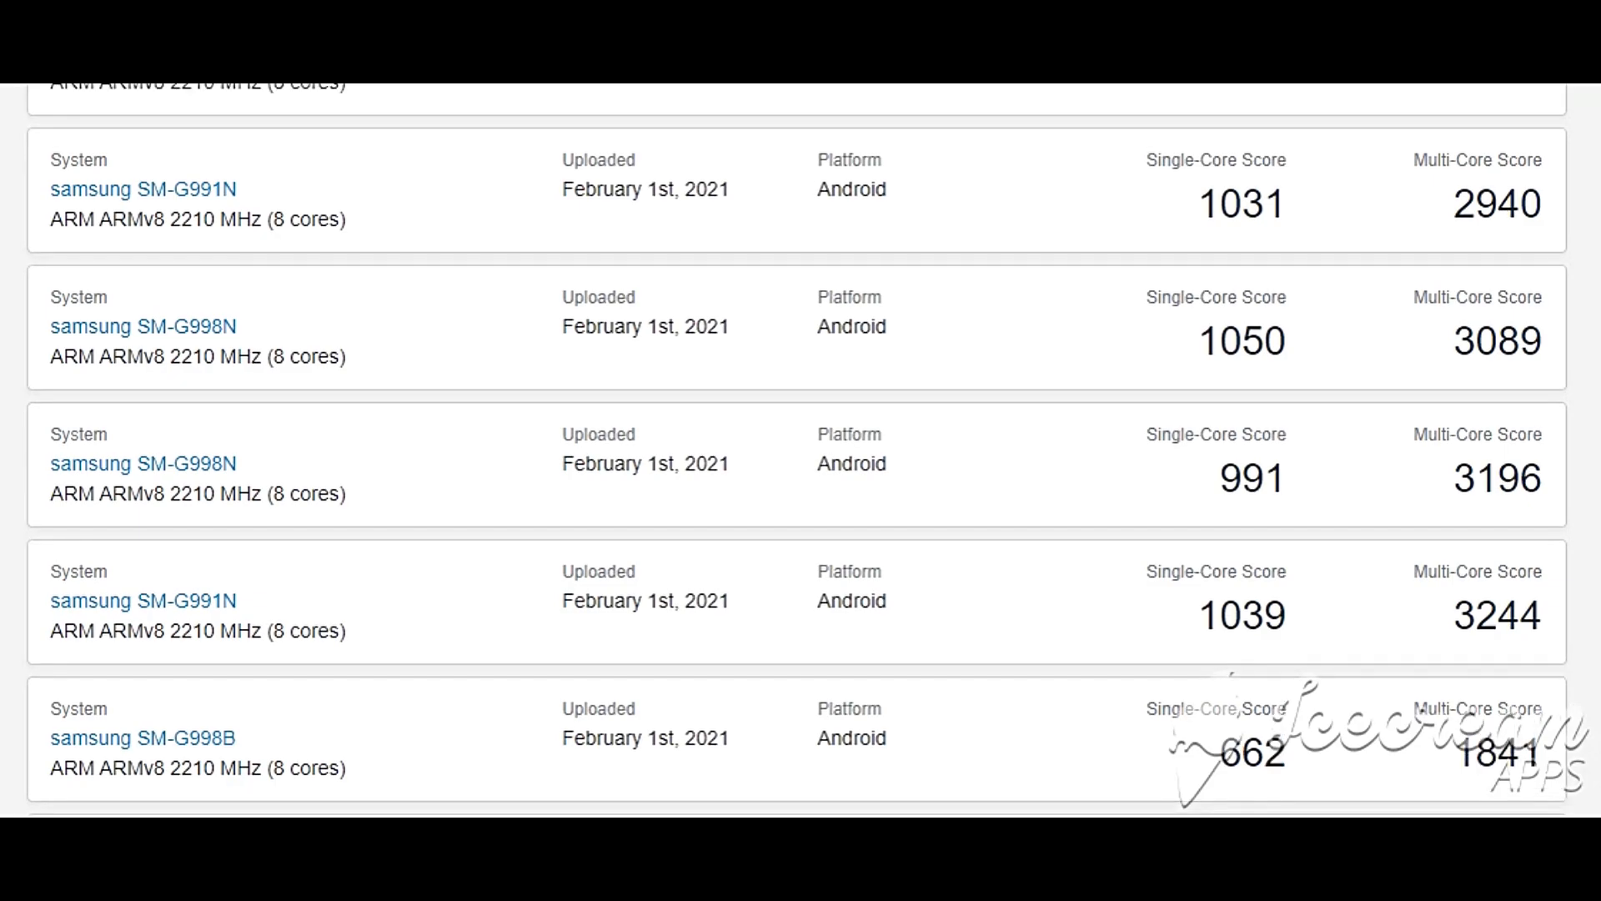
pyautogui.click(931, 122)
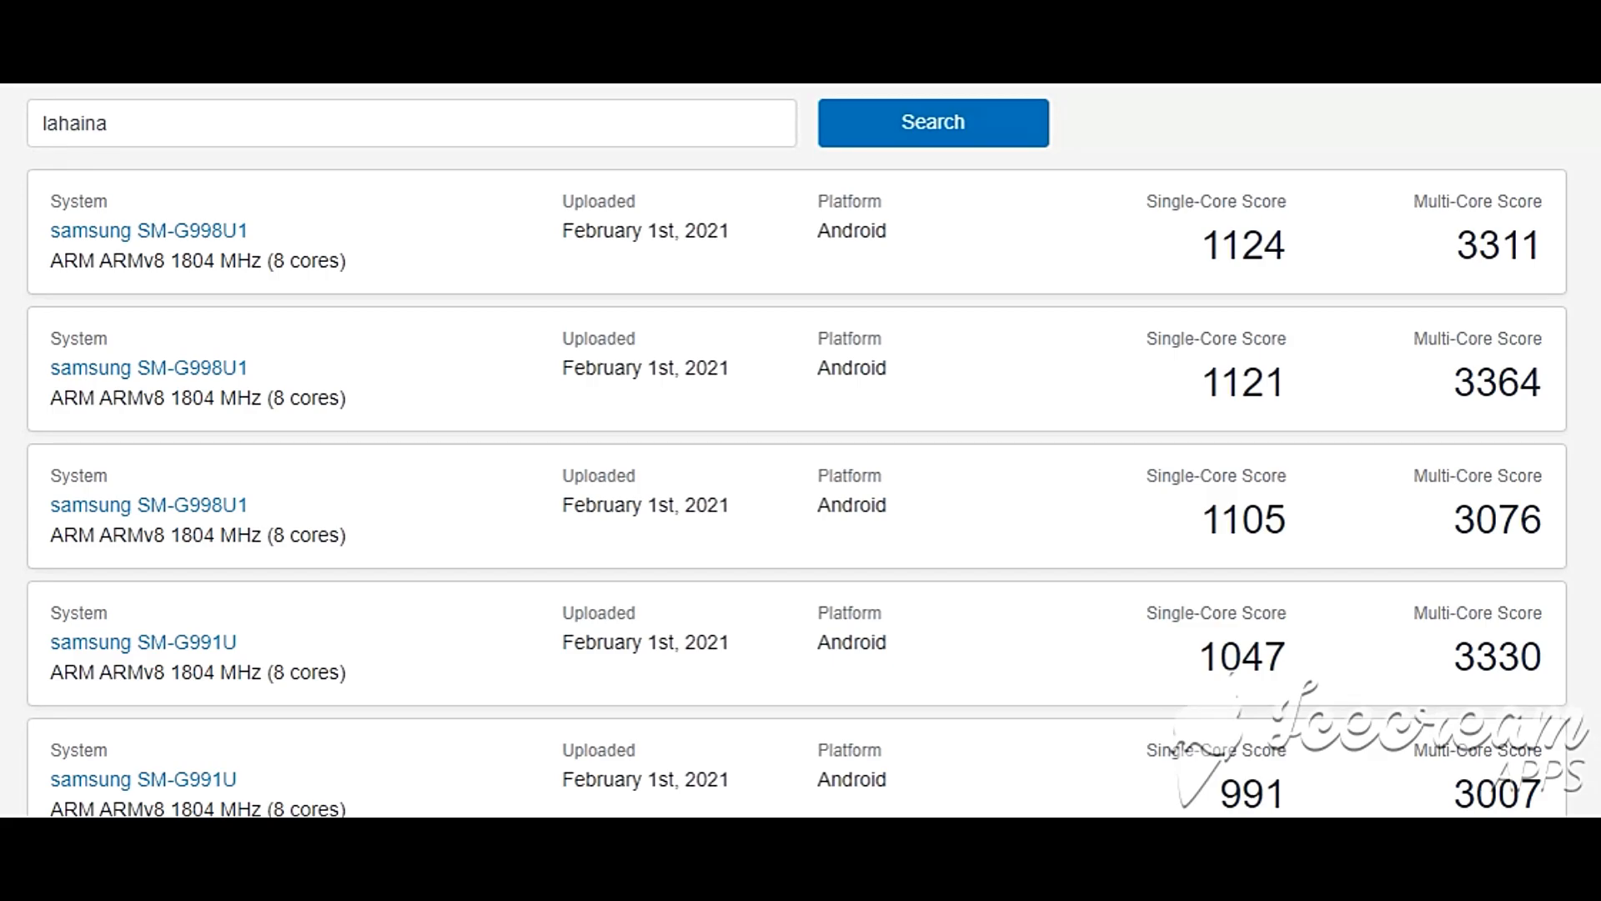
pyautogui.scroll(-3)
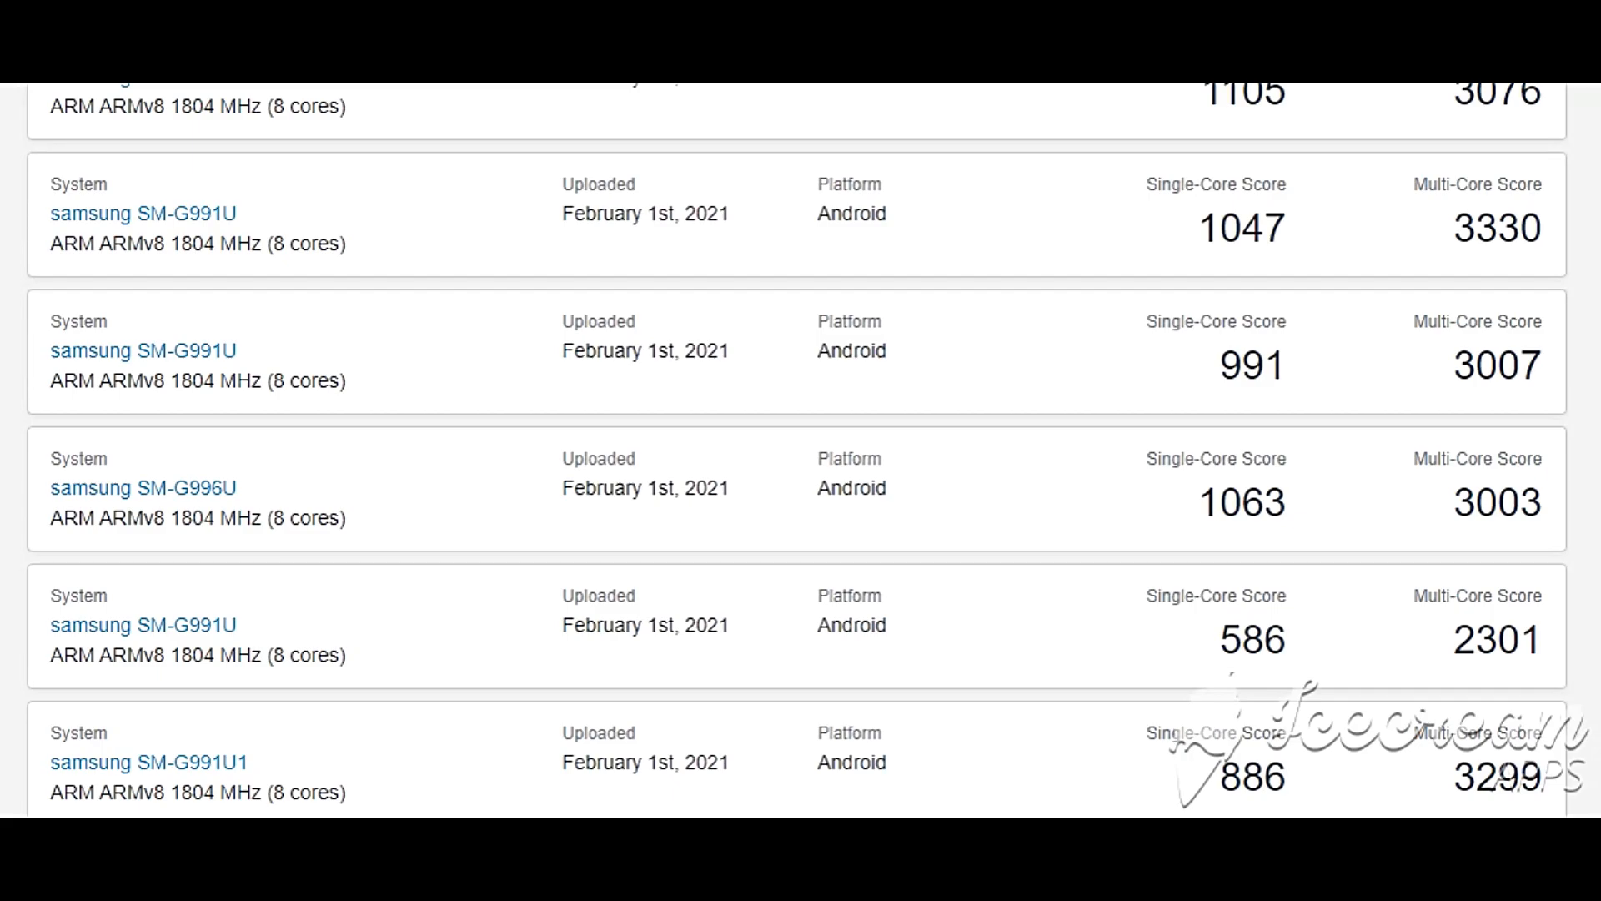
pyautogui.scroll(-3)
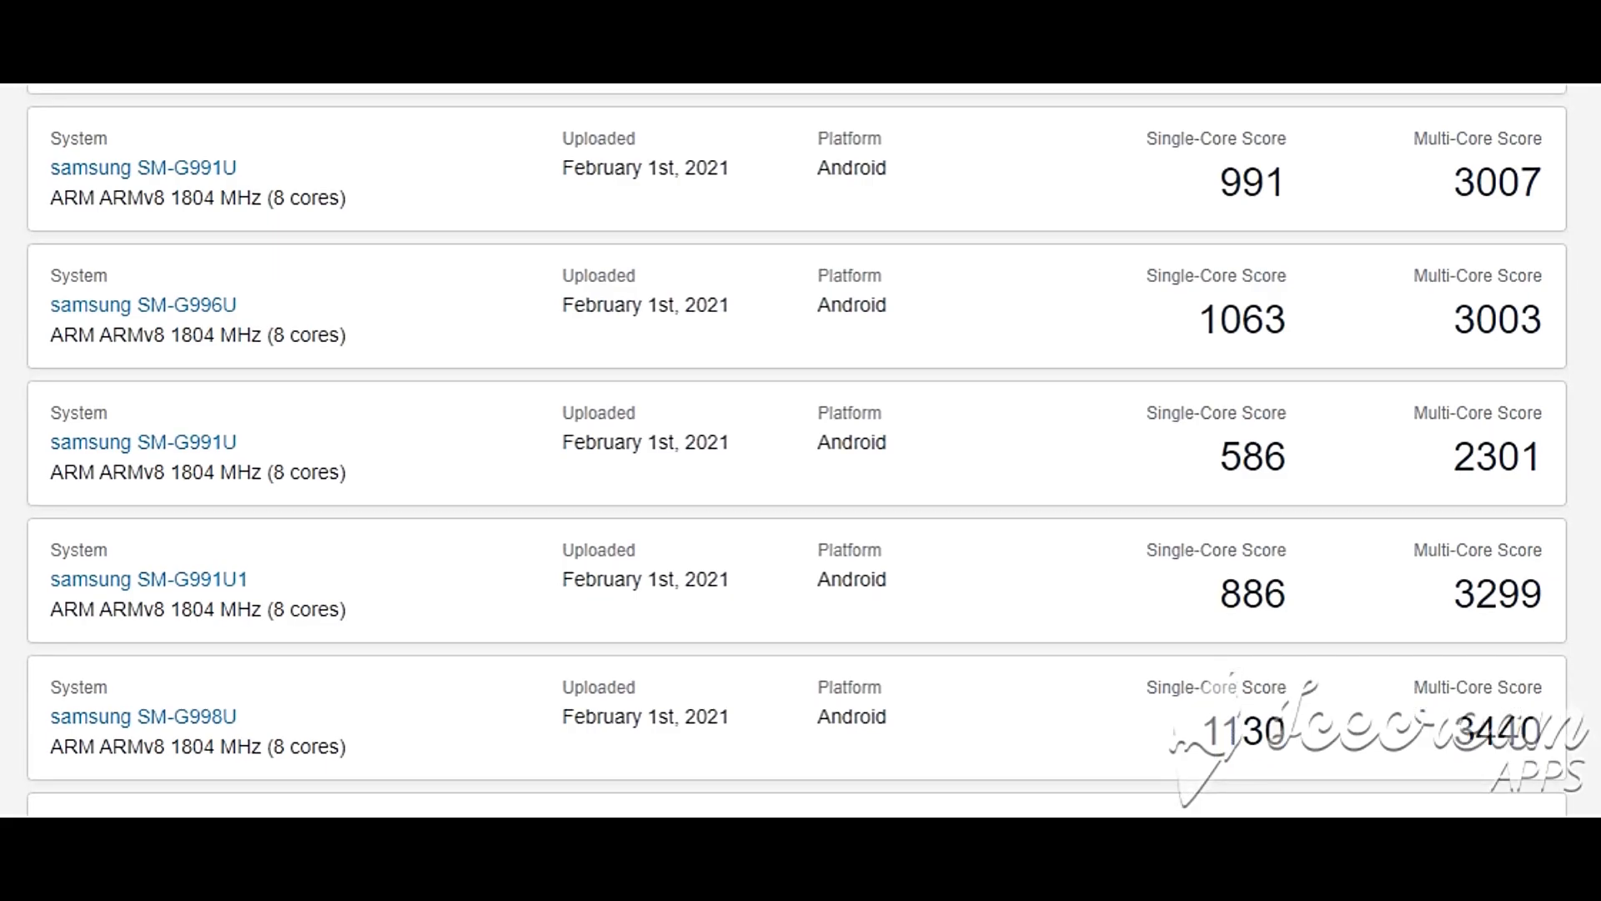